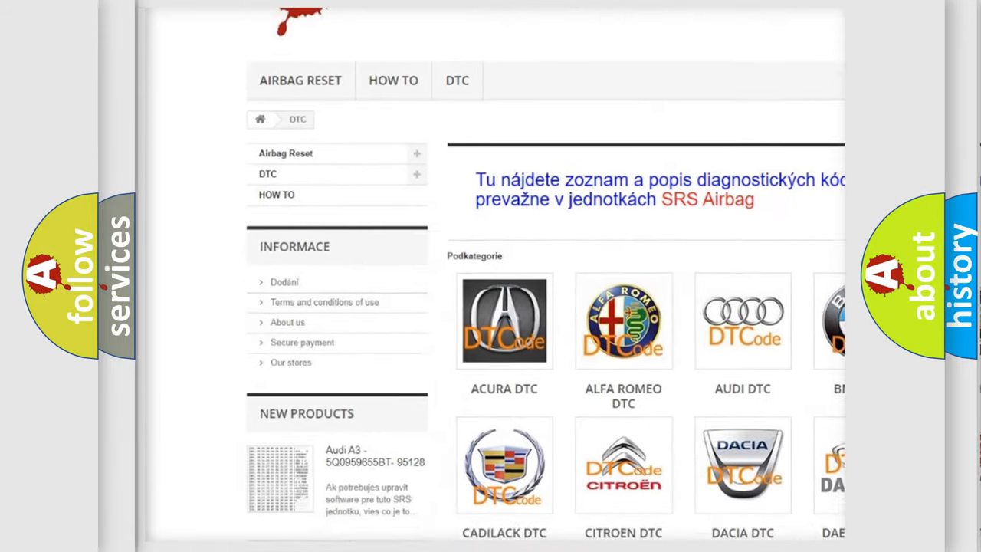
{"action": "scroll", "scroll_direction": "down", "scroll_amount": 3}
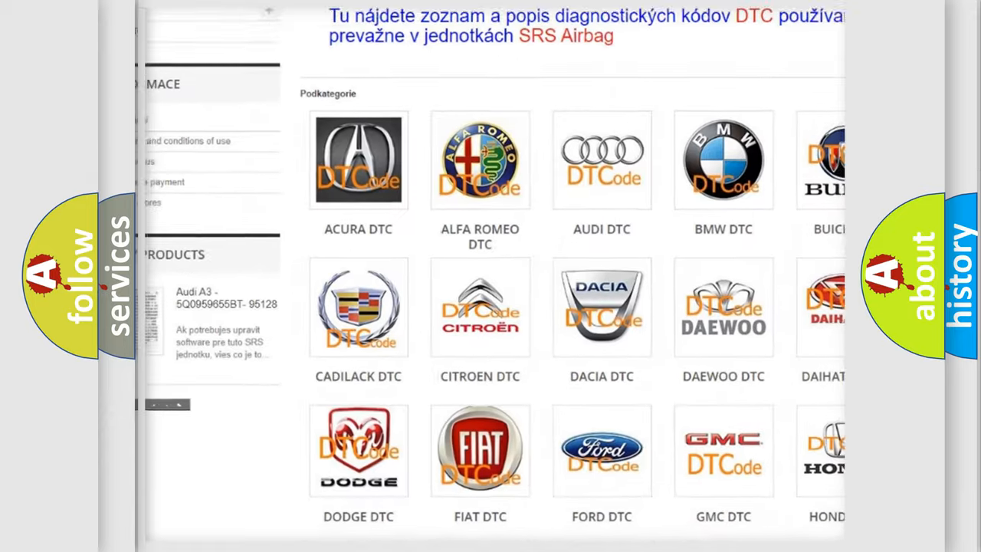